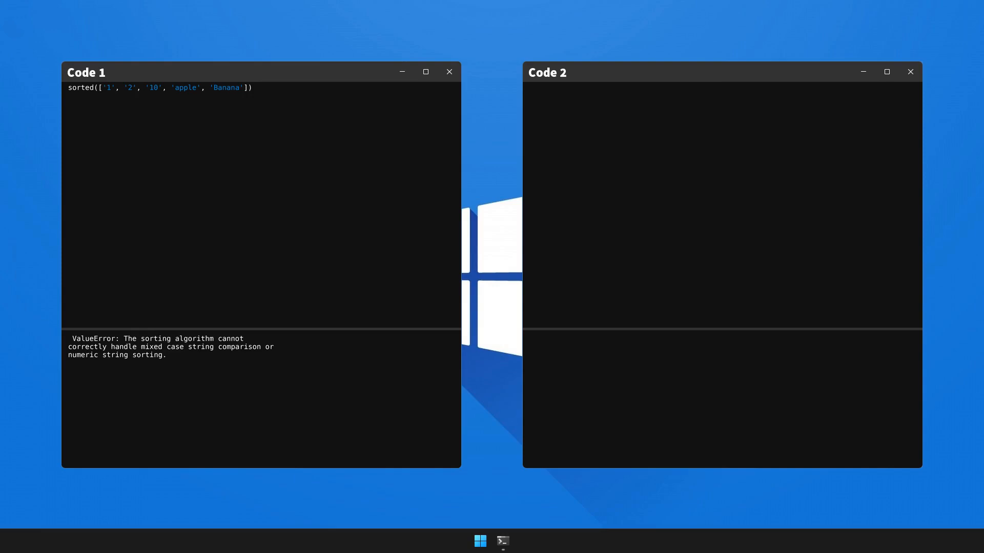
pyautogui.write("sorted(['1', '2', '10', 'apple', 'Banana'], key=la")
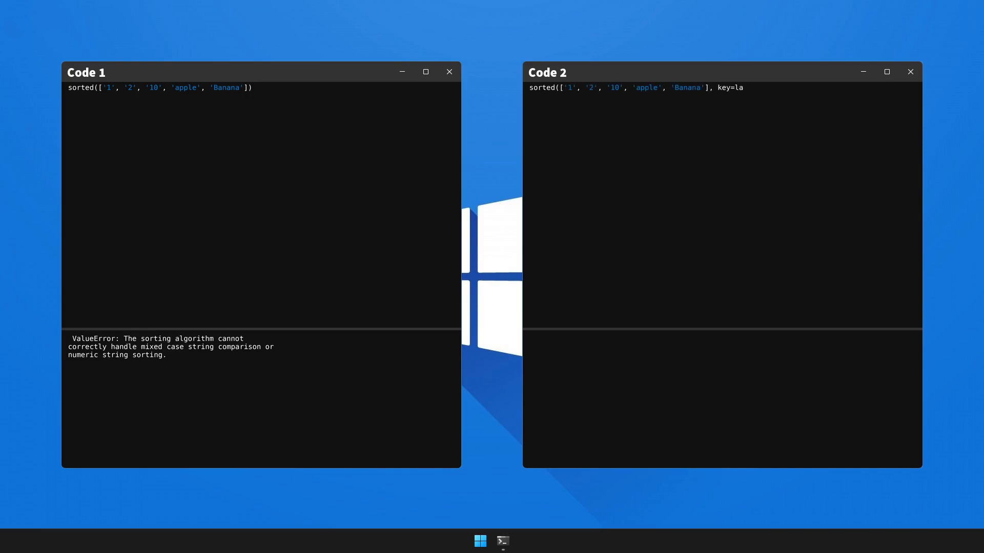
pyautogui.write('mbda x: (x.isdigit(), x.lo')
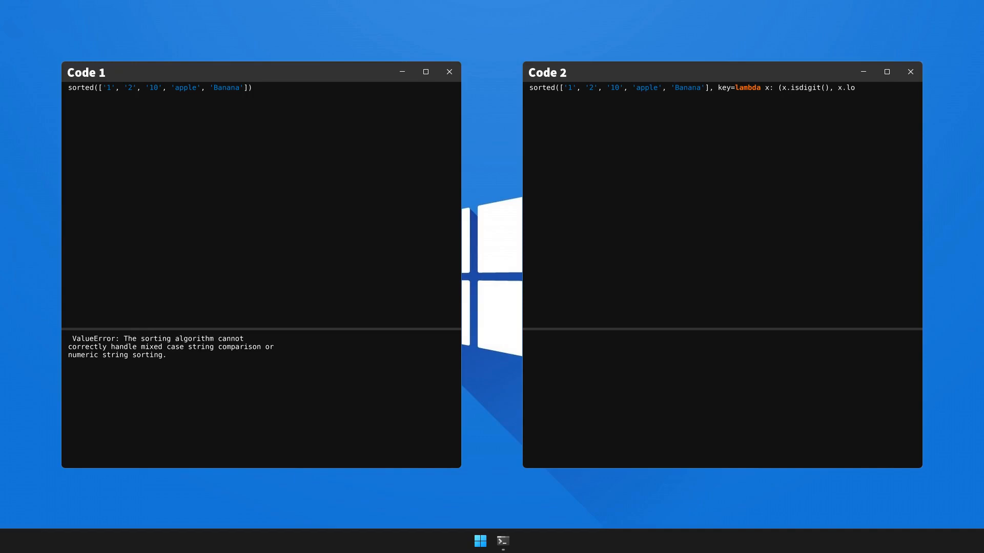